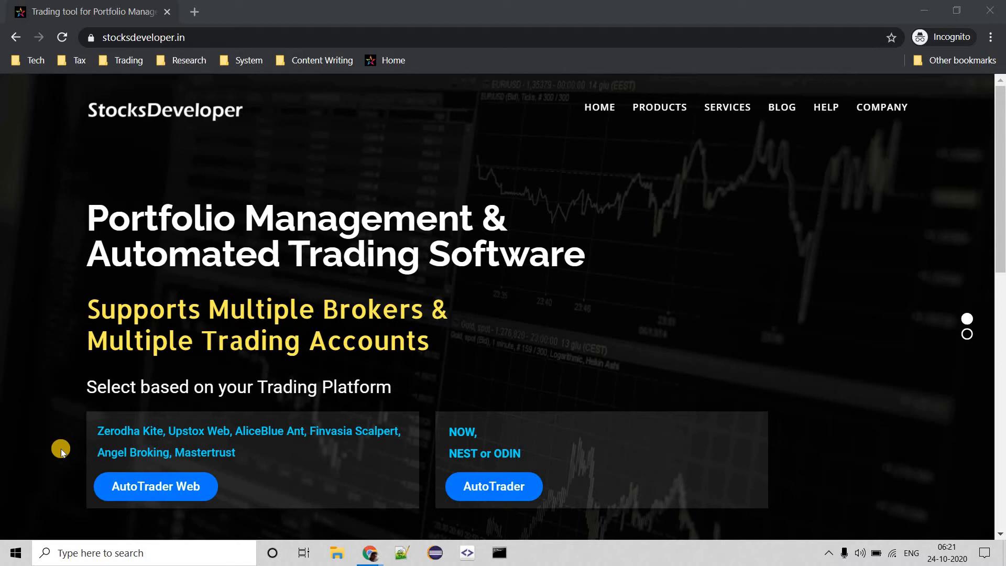
# - Open the AutoTrader Web product page from the Products menu and scroll through its features
pyautogui.click(659, 107)
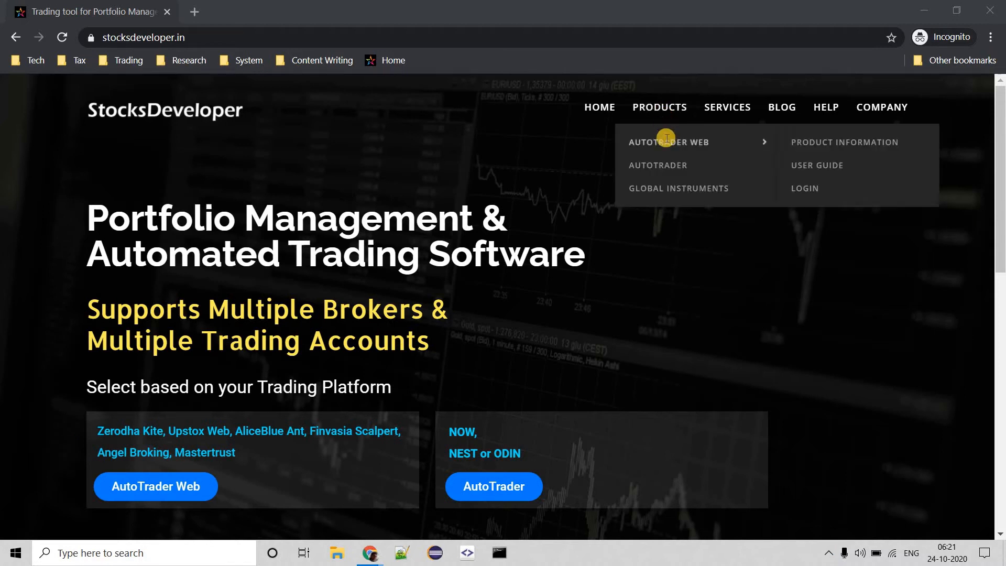
pyautogui.moveTo(818, 142)
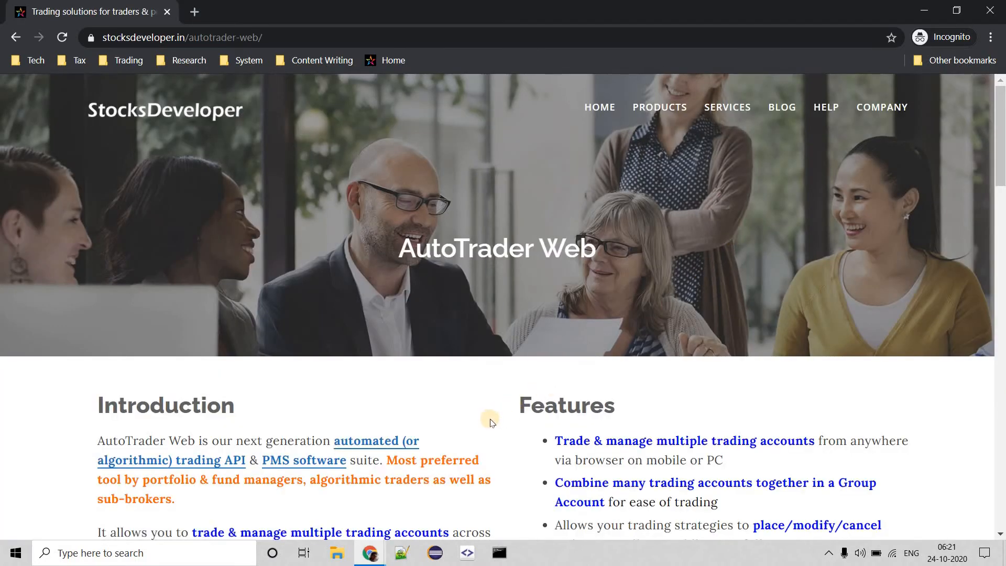
pyautogui.scroll(-3)
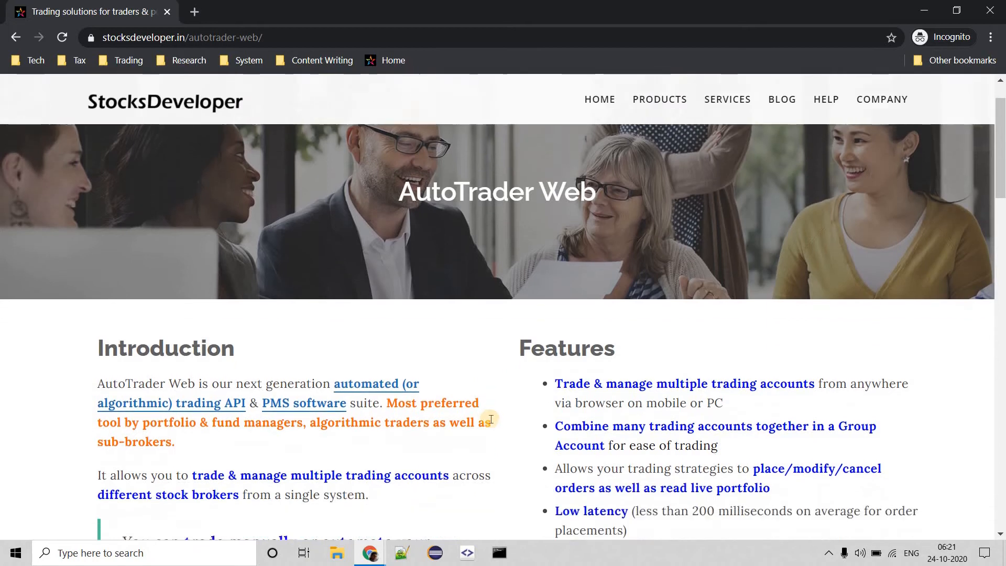
pyautogui.scroll(-3)
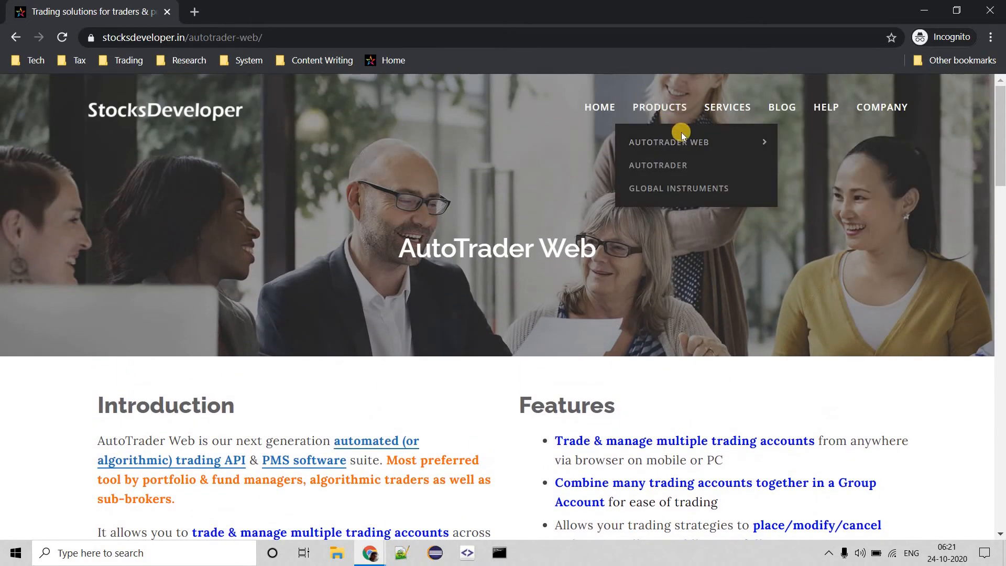
pyautogui.moveTo(668, 143)
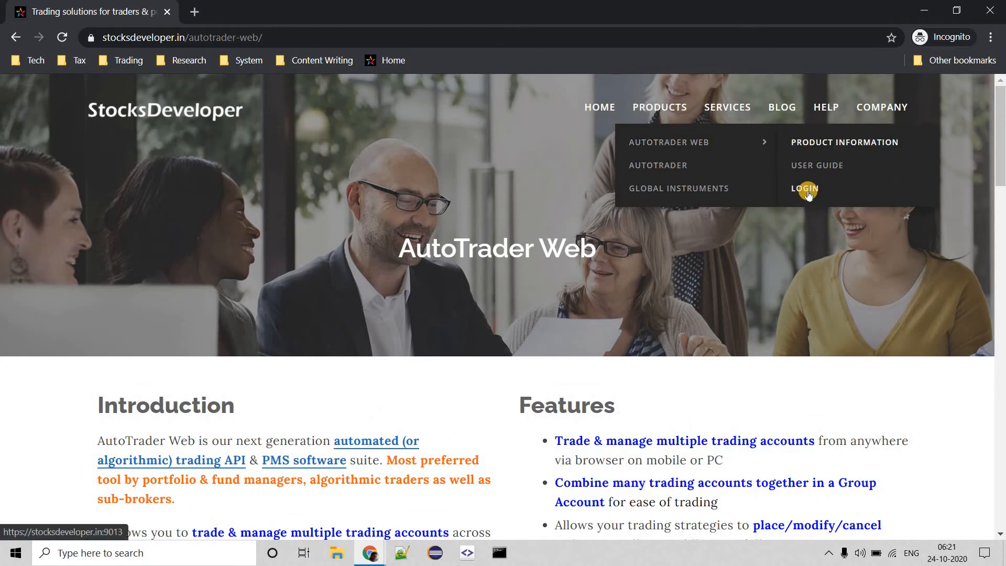
# - Go to the AutoTrader Web Sign In page and choose Register
pyautogui.click(803, 188)
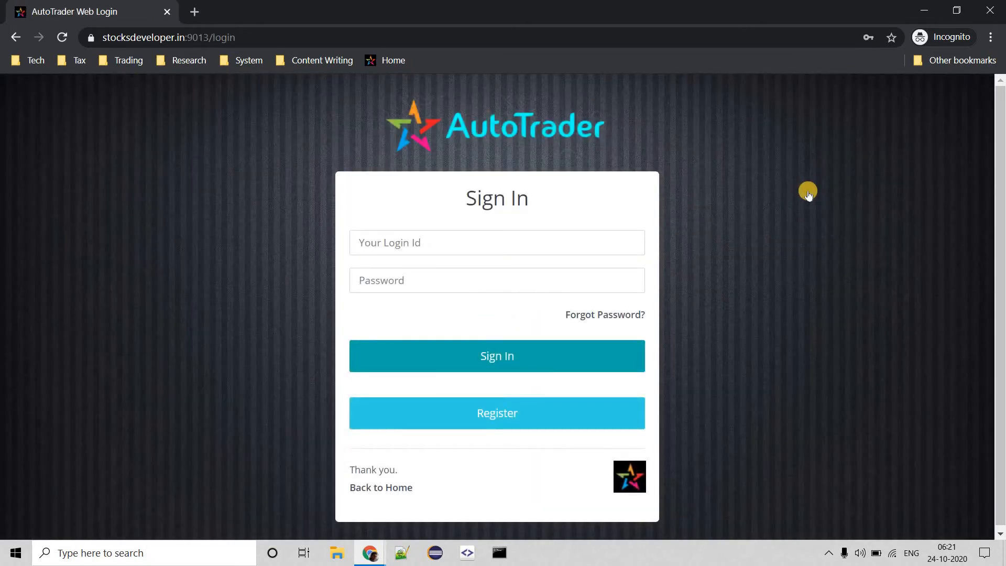
pyautogui.moveTo(543, 422)
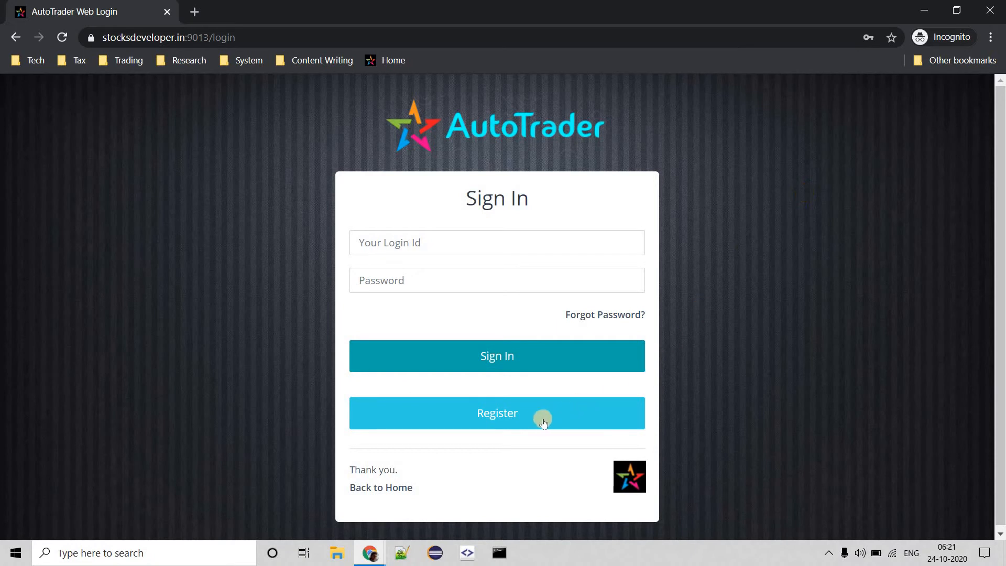
pyautogui.click(497, 413)
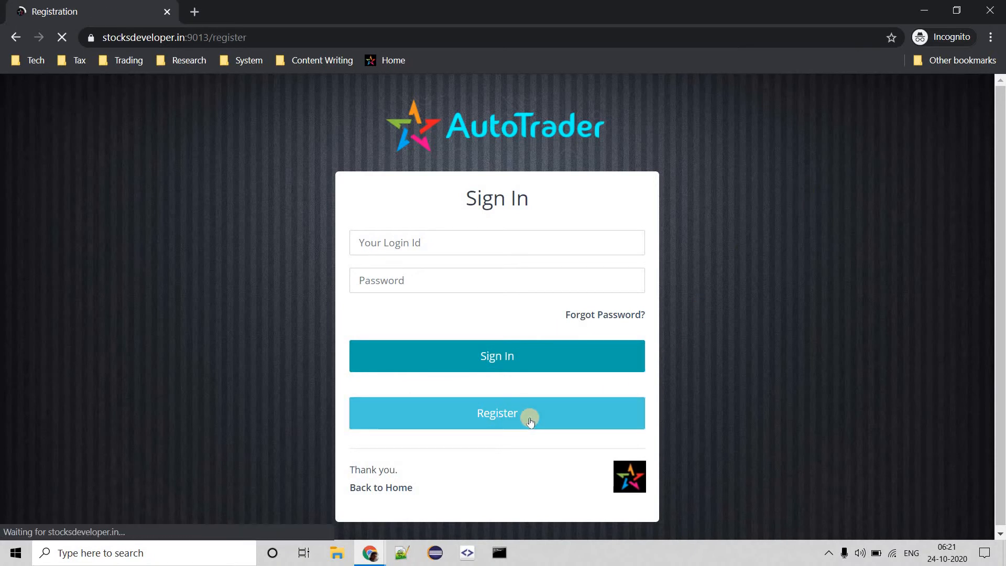
# - Enter the login id and password, accept Terms & Conditions, and submit Sign Up
pyautogui.click(497, 413)
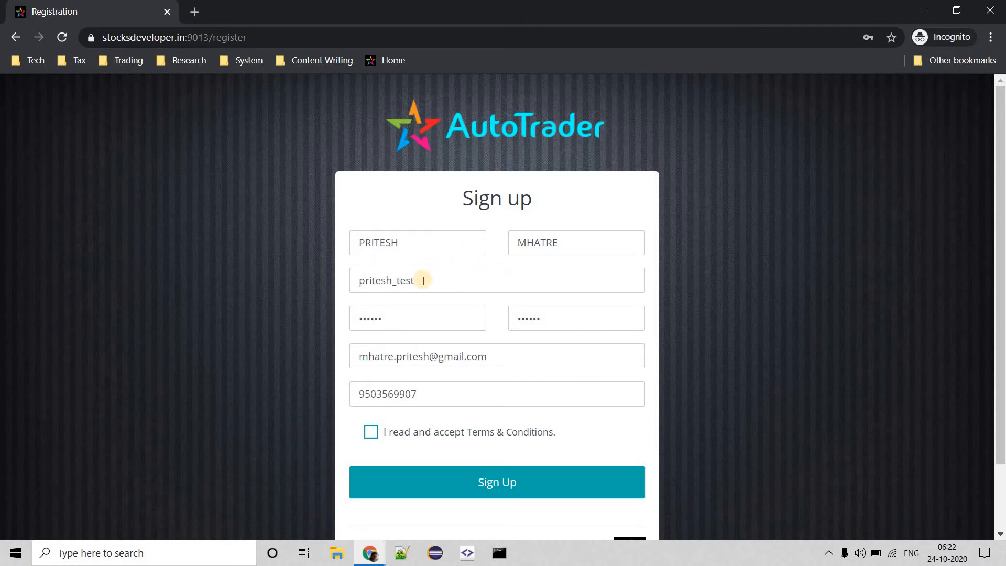
pyautogui.click(423, 280)
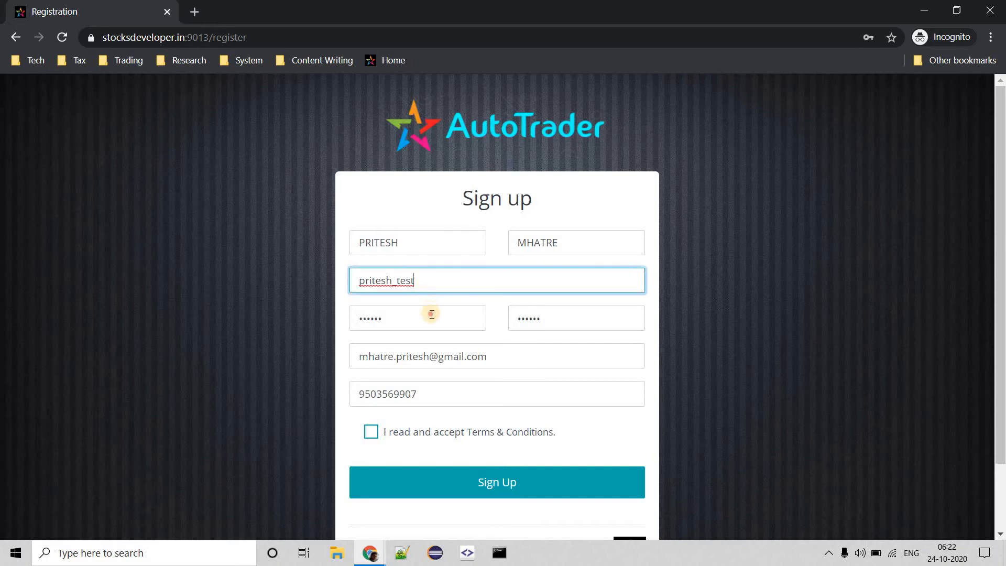
pyautogui.click(418, 318)
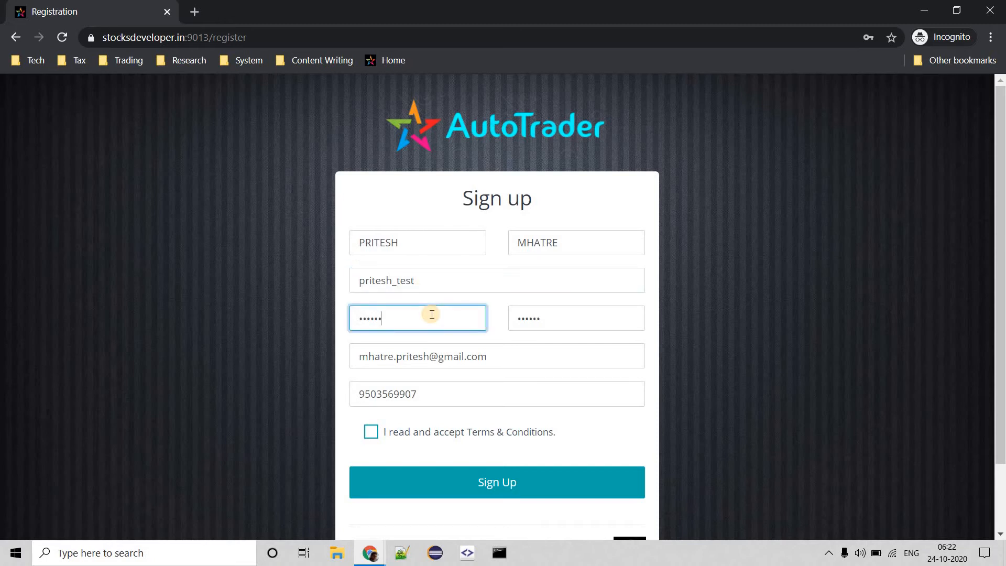
pyautogui.moveTo(510, 432)
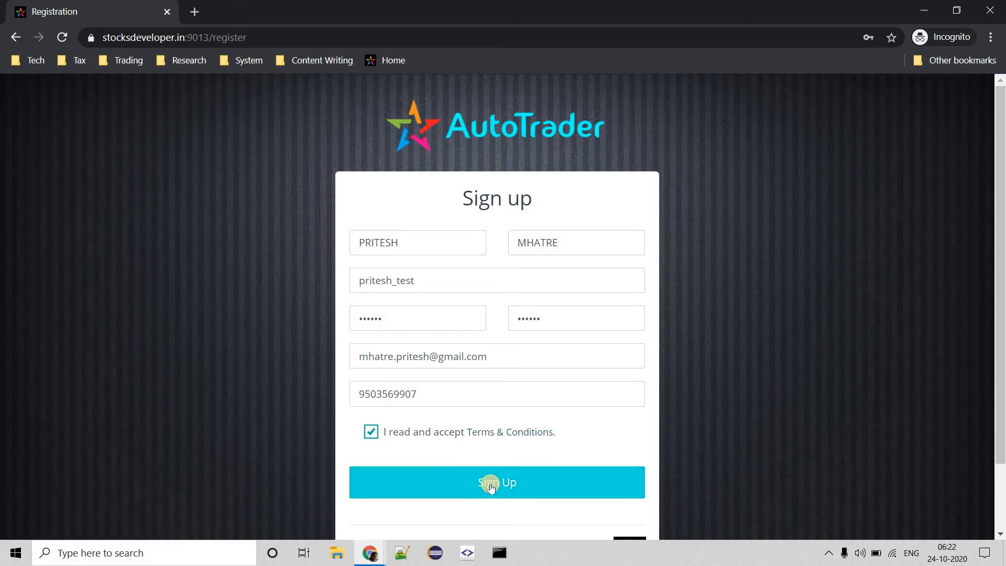
pyautogui.click(497, 482)
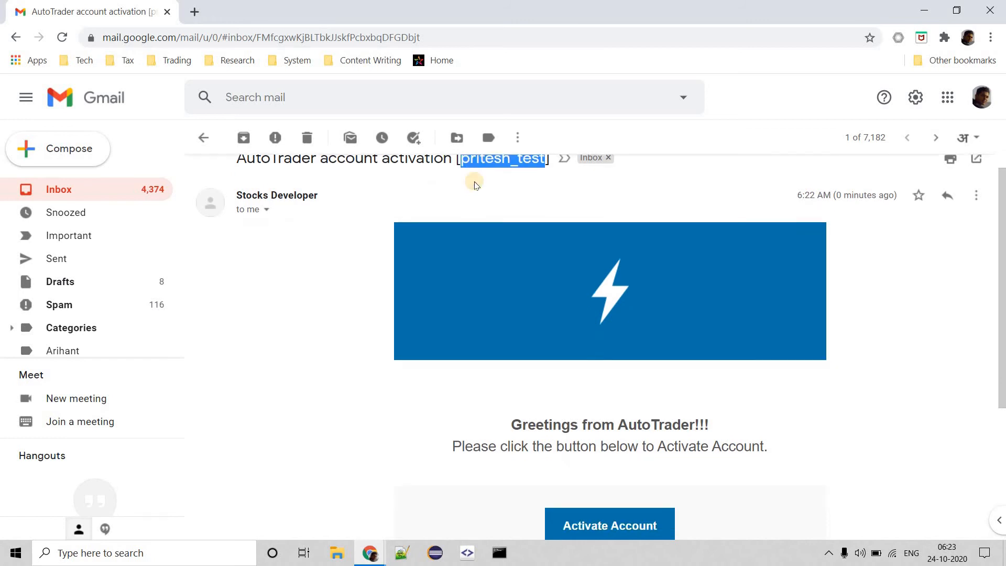
# - Scroll the AutoTrader activation email and follow its Activate Account link
pyautogui.scroll(-3)
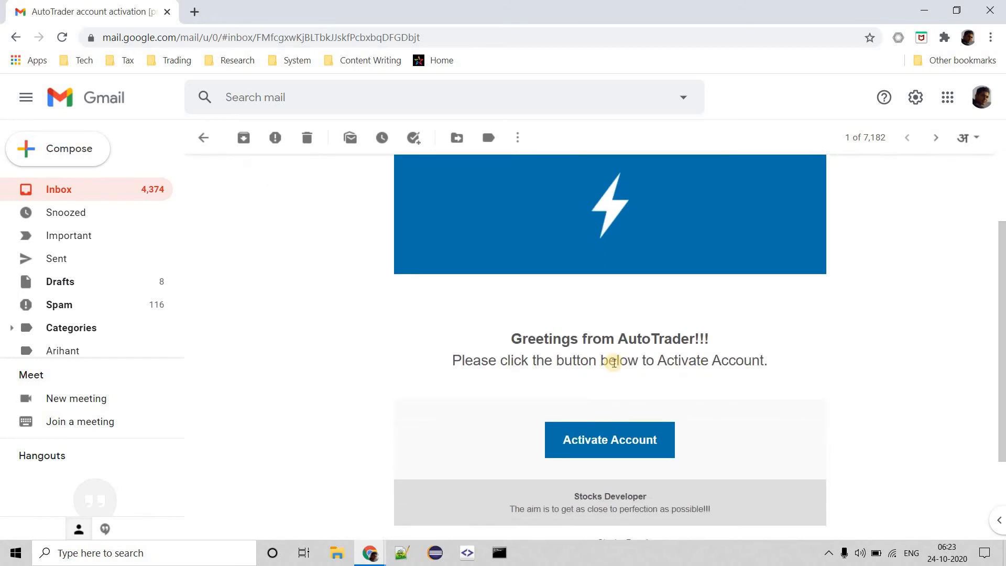
pyautogui.moveTo(609, 439)
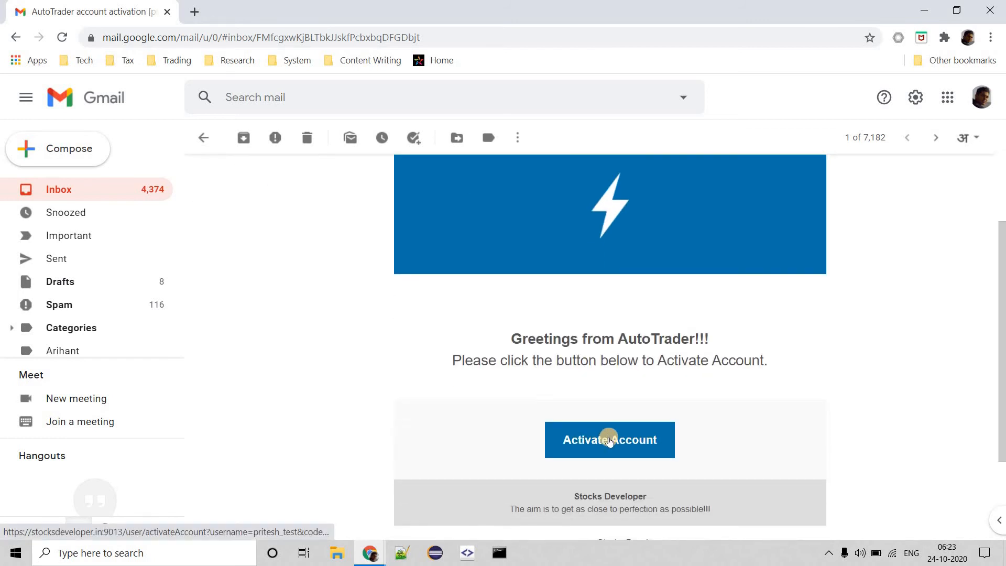
pyautogui.click(609, 440)
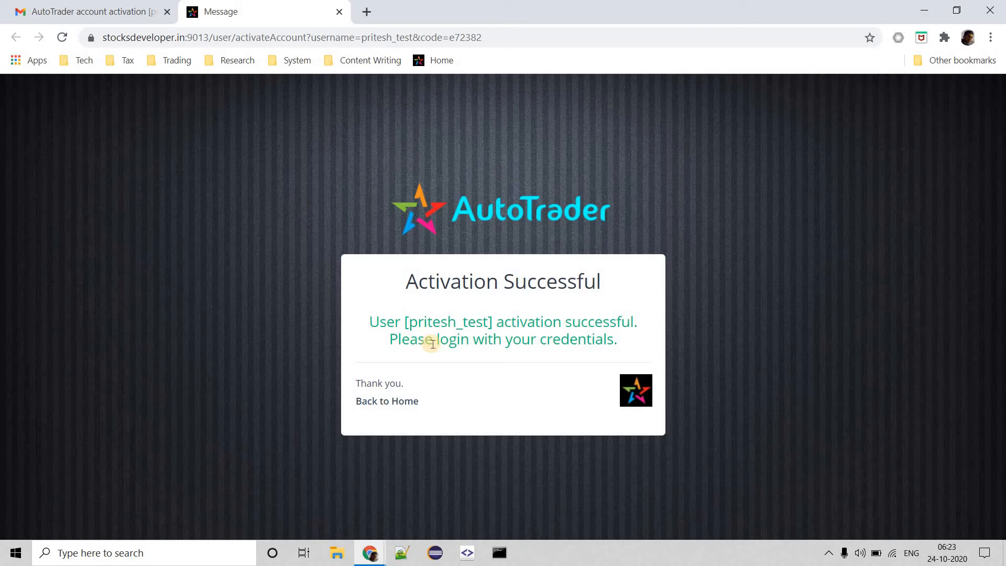
pyautogui.moveTo(394, 405)
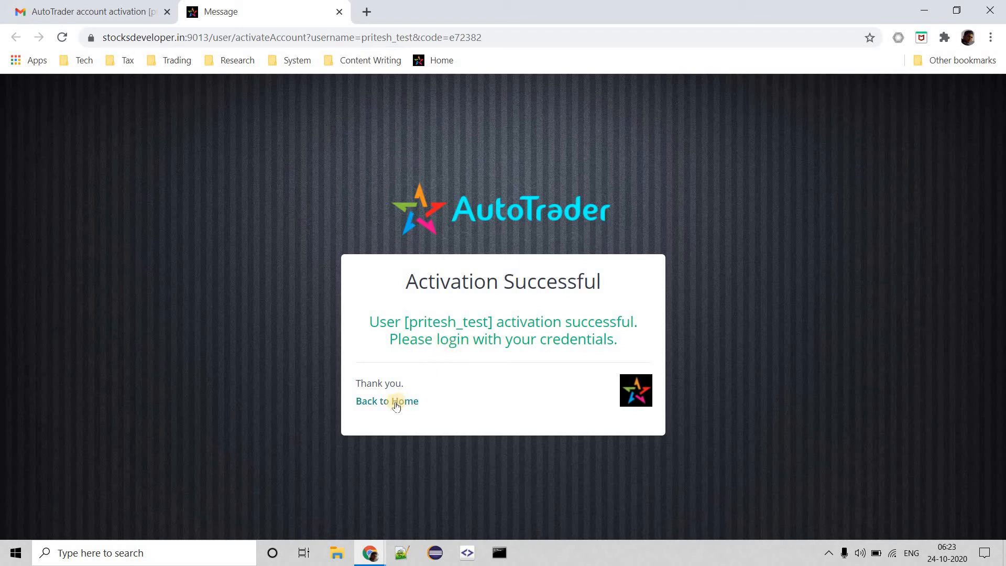
# - Leave the Activation Successful page via Back to Home toward sign-in
pyautogui.click(386, 400)
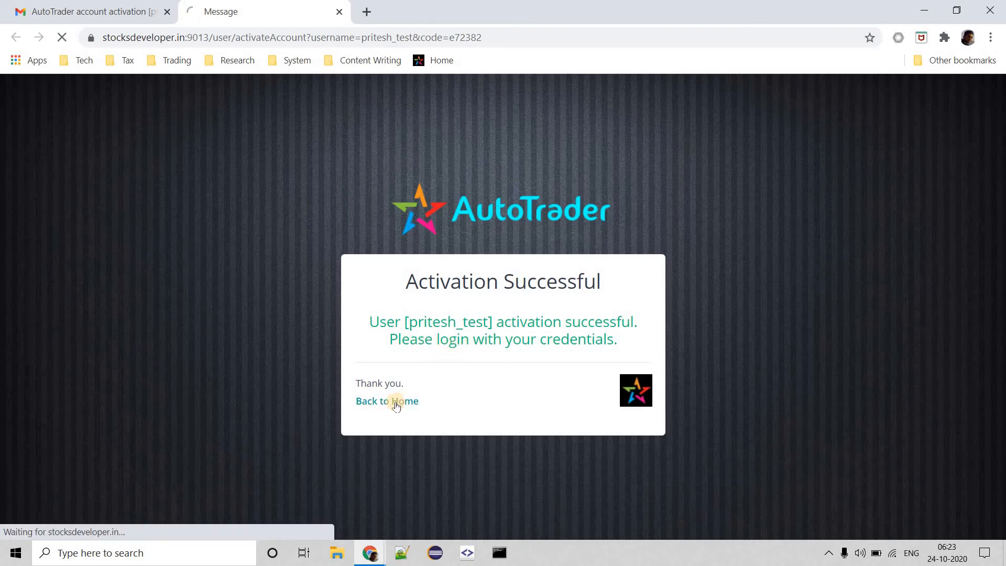
pyautogui.click(386, 401)
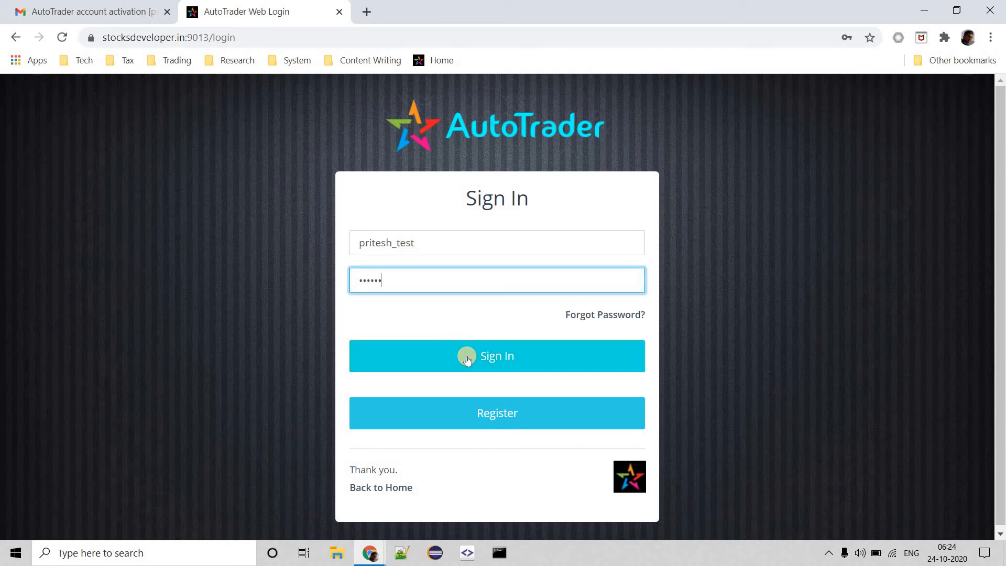
# - Sign in, then dismiss Chrome's save-password prompt and the no-live-accounts notice
pyautogui.click(497, 357)
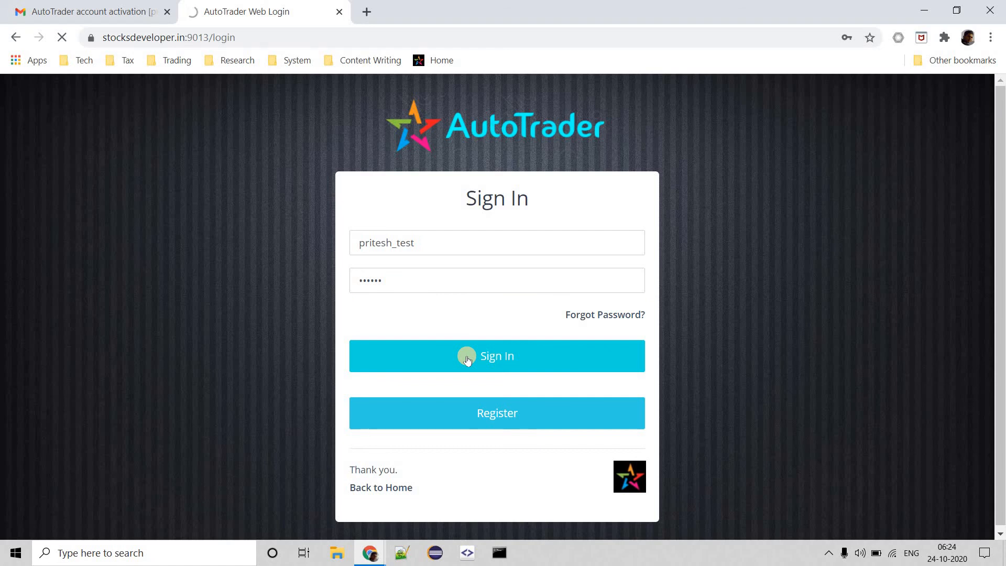
pyautogui.click(497, 357)
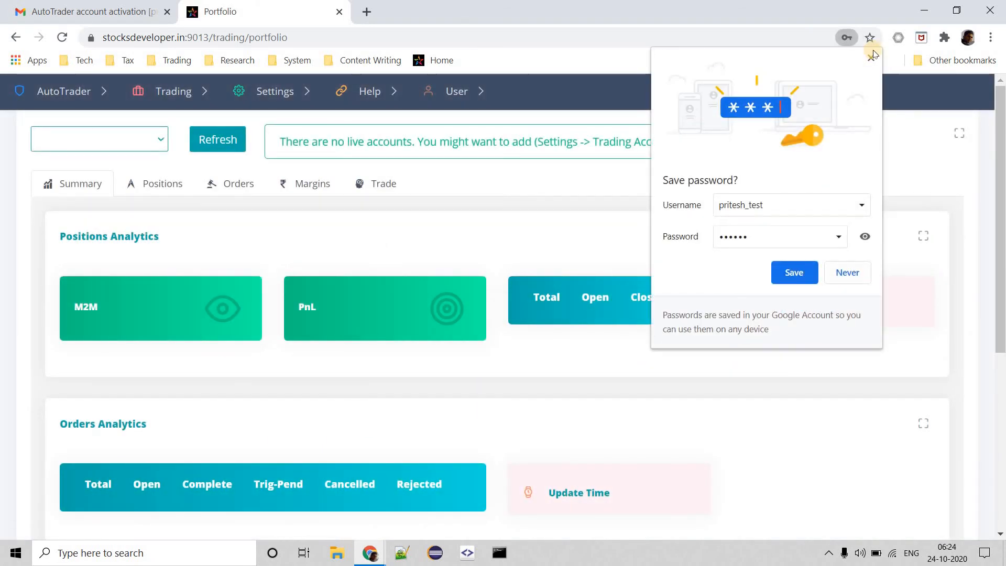
pyautogui.click(873, 54)
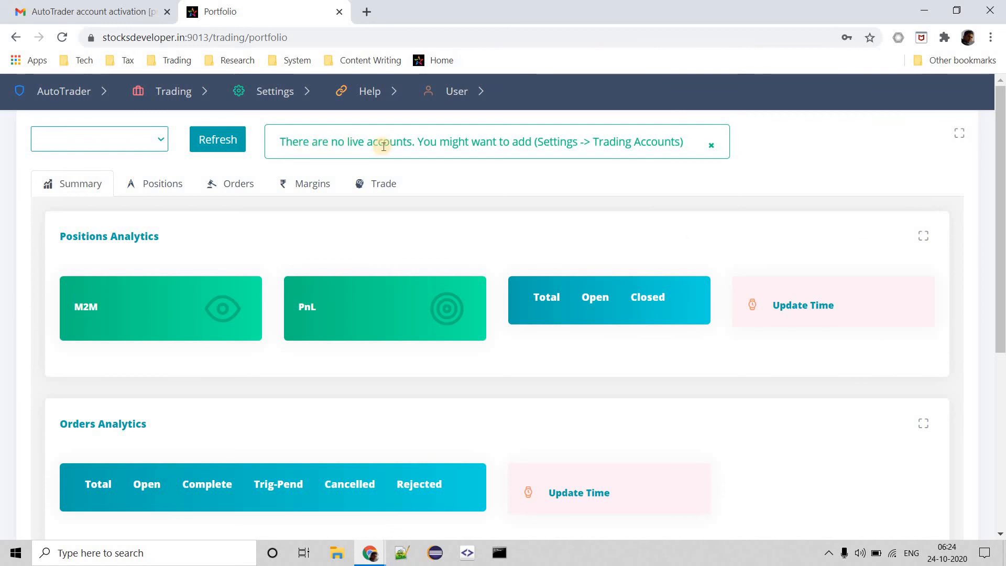
pyautogui.click(711, 144)
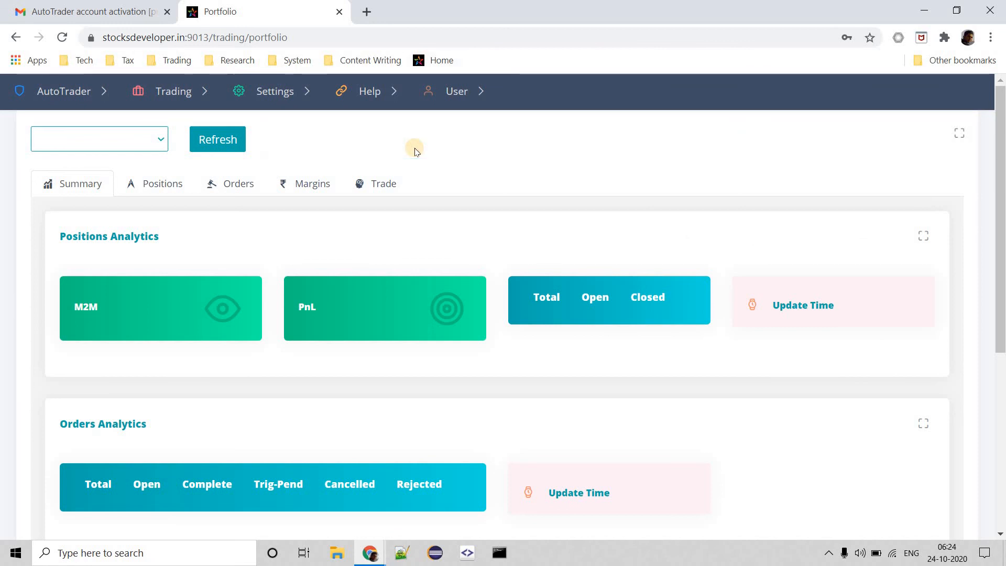